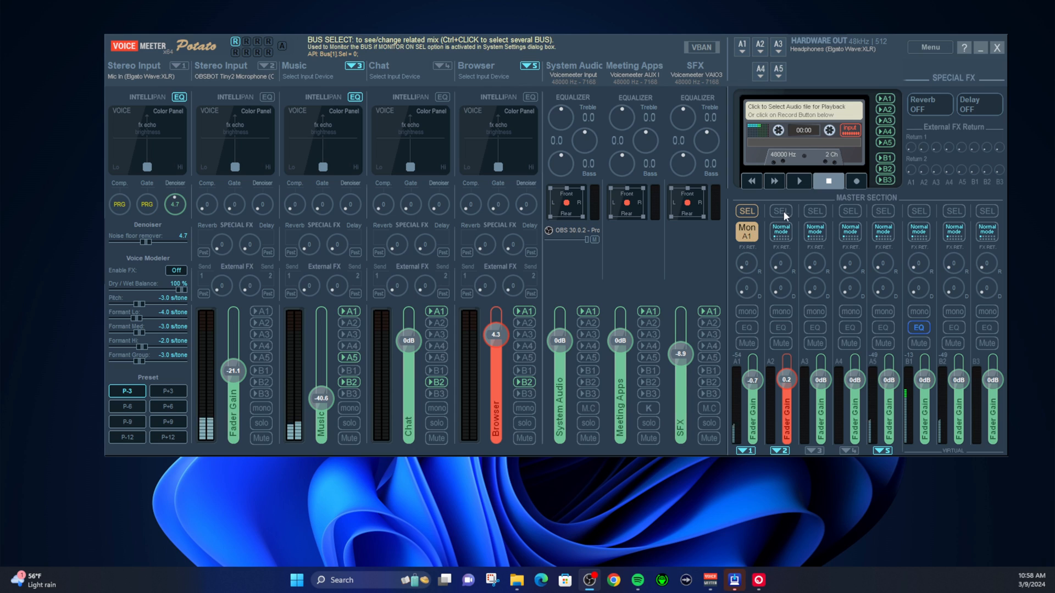
# Deselect A1 SEL so Music shows its -35.6 dB main level, then reselect A1 as monitor.
pyautogui.click(780, 211)
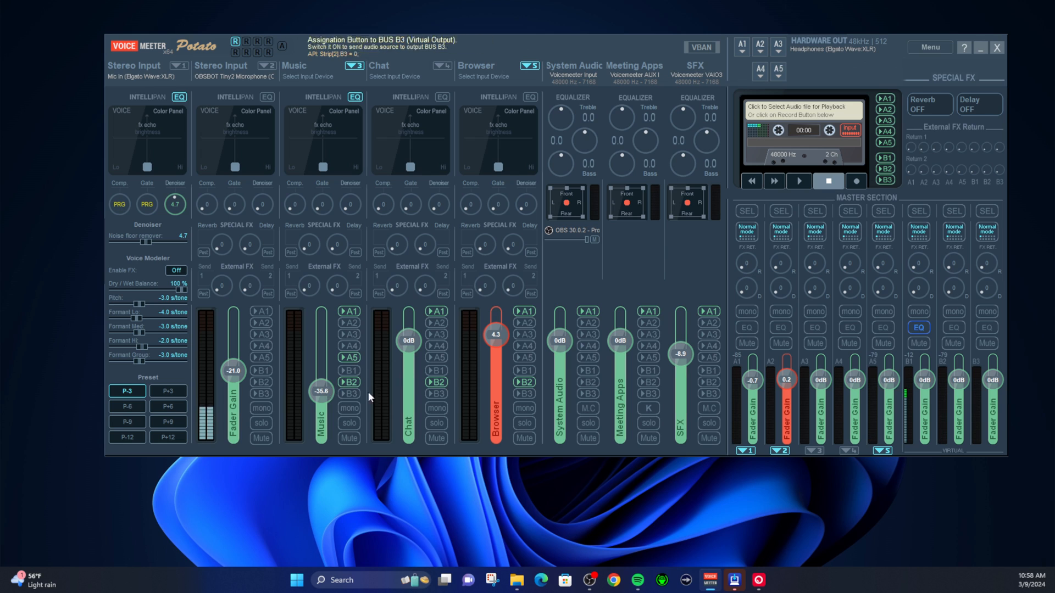
pyautogui.moveTo(729, 446)
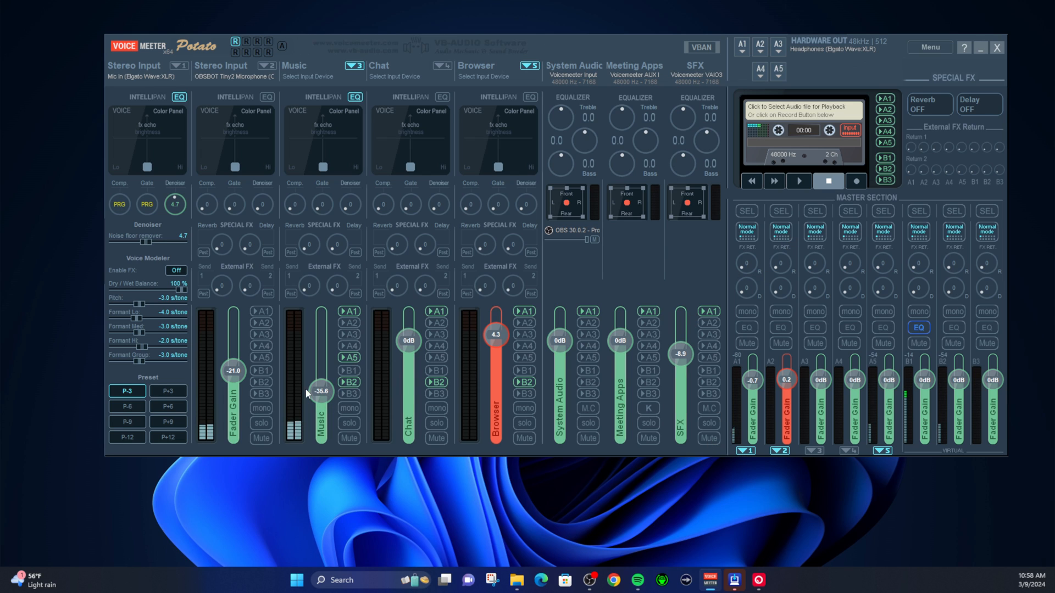
pyautogui.moveTo(710, 297)
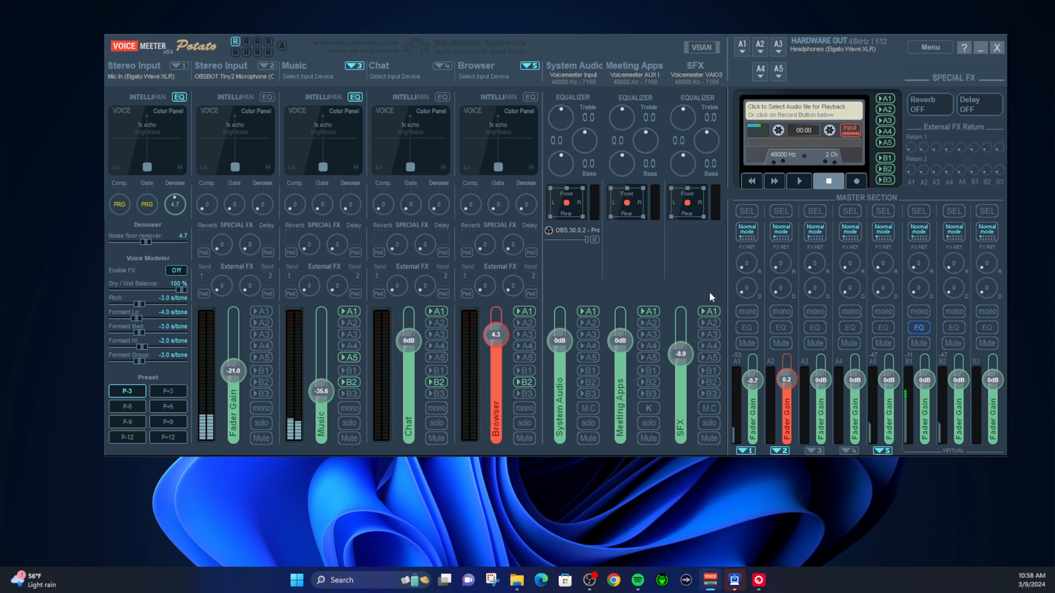
pyautogui.moveTo(321, 392); pyautogui.dragTo(321, 399)
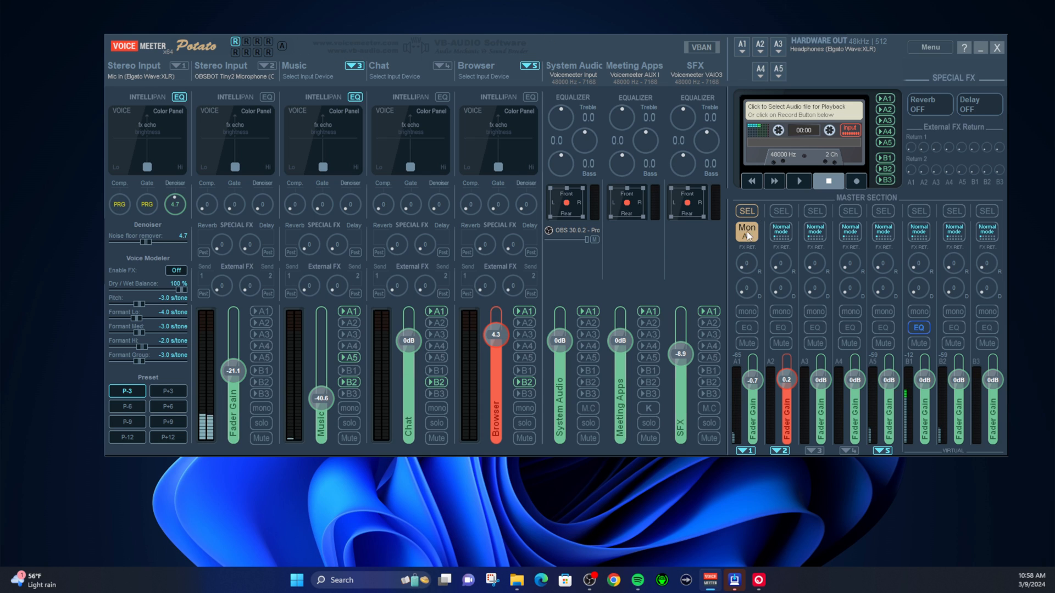
pyautogui.moveTo(320, 401)
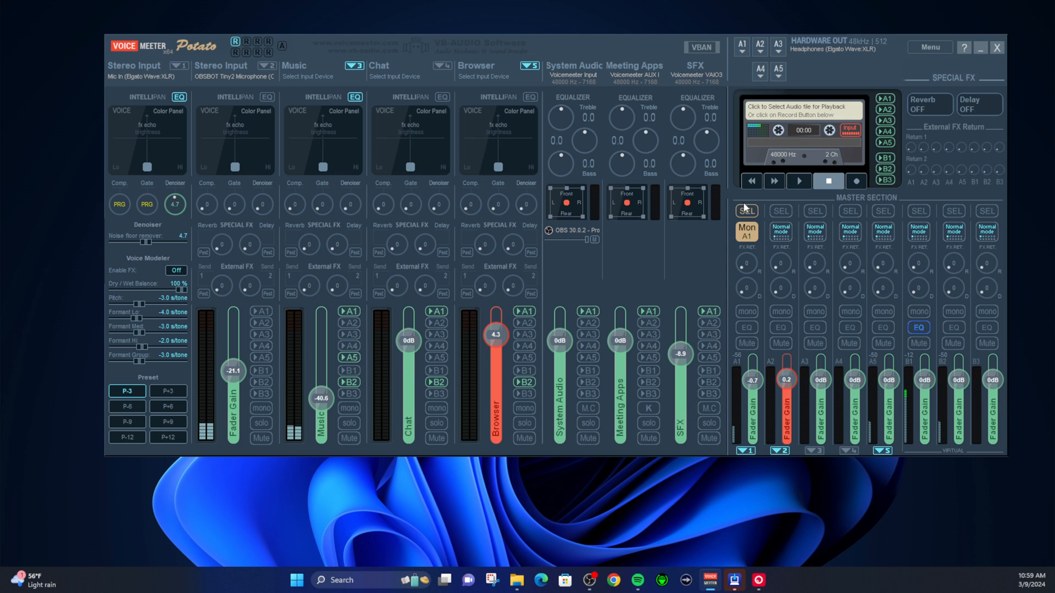
pyautogui.moveTo(746, 210)
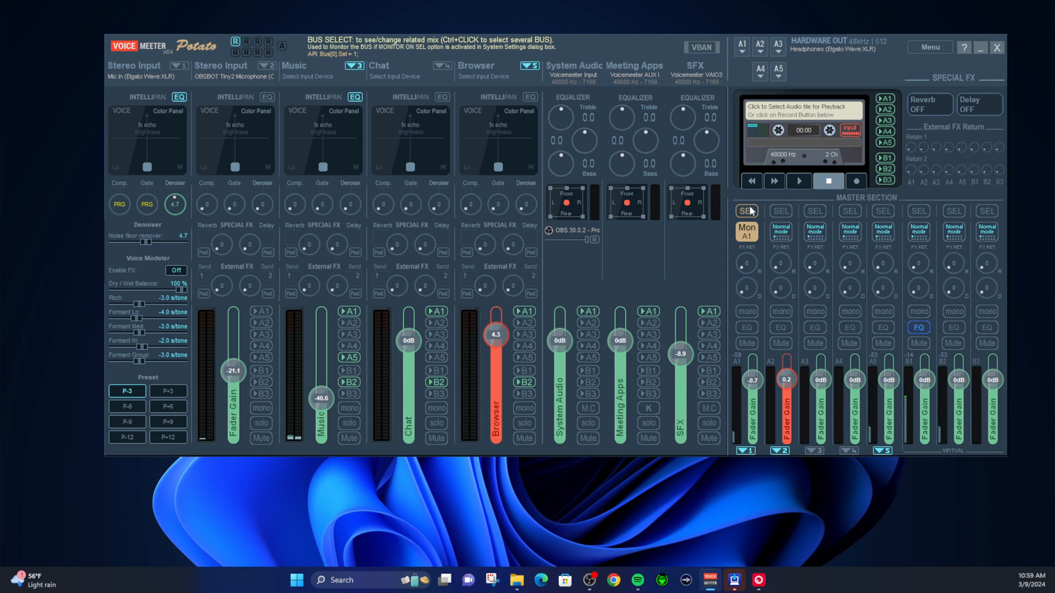